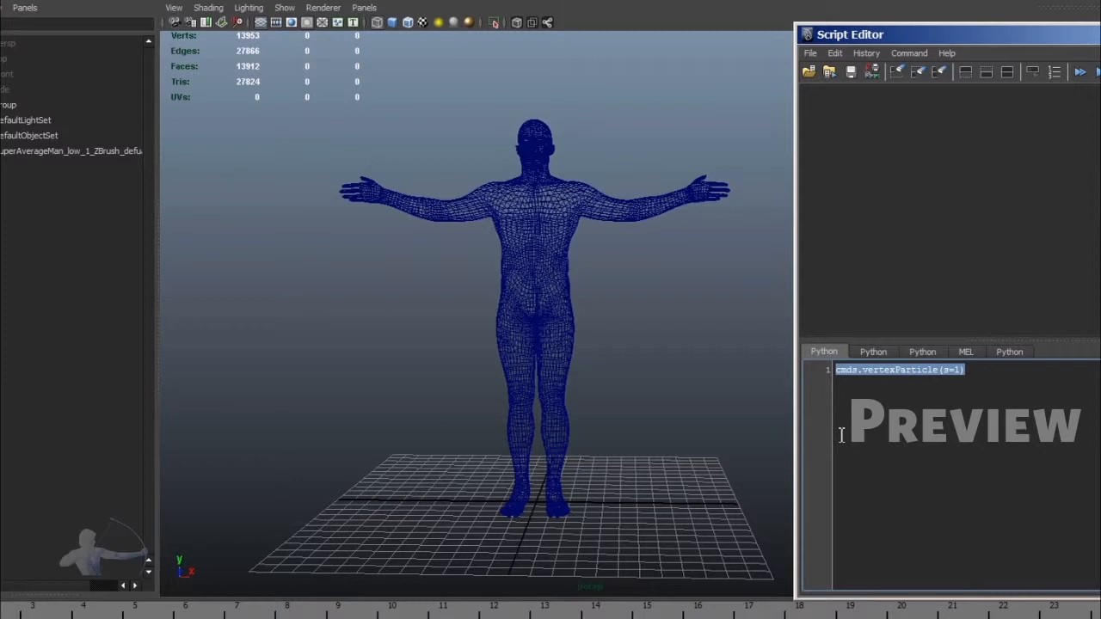
pyautogui.moveTo(862, 406)
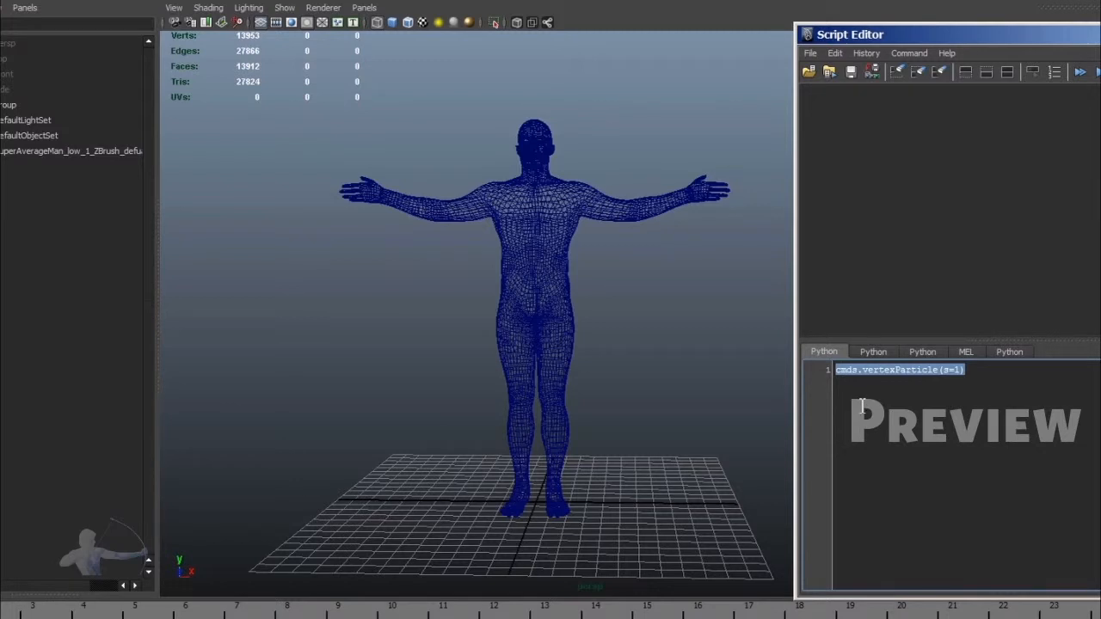
# Select the SuperAverageMan mesh and run cmds.vertexParticle(s=1) to create particles at its vertices.
pyautogui.click(534, 301)
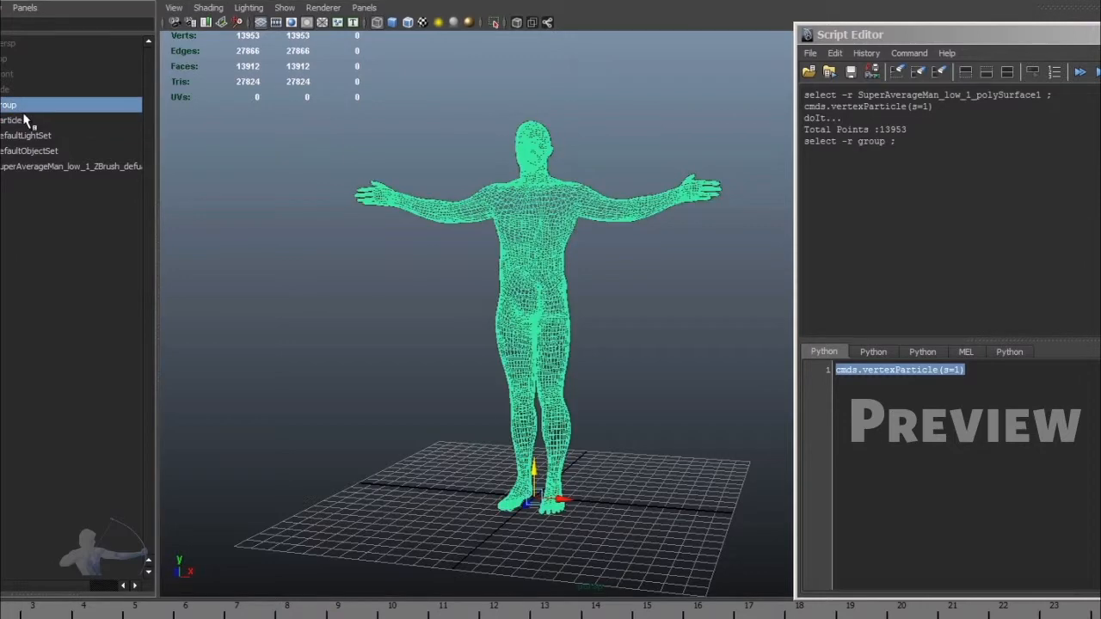
pyautogui.moveTo(166, 161)
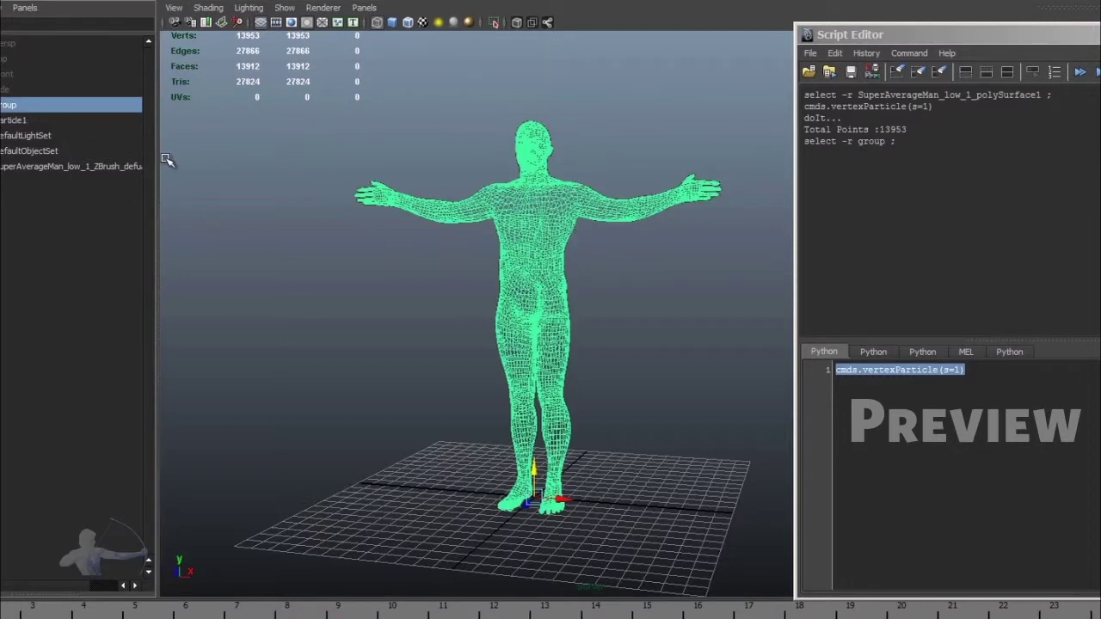